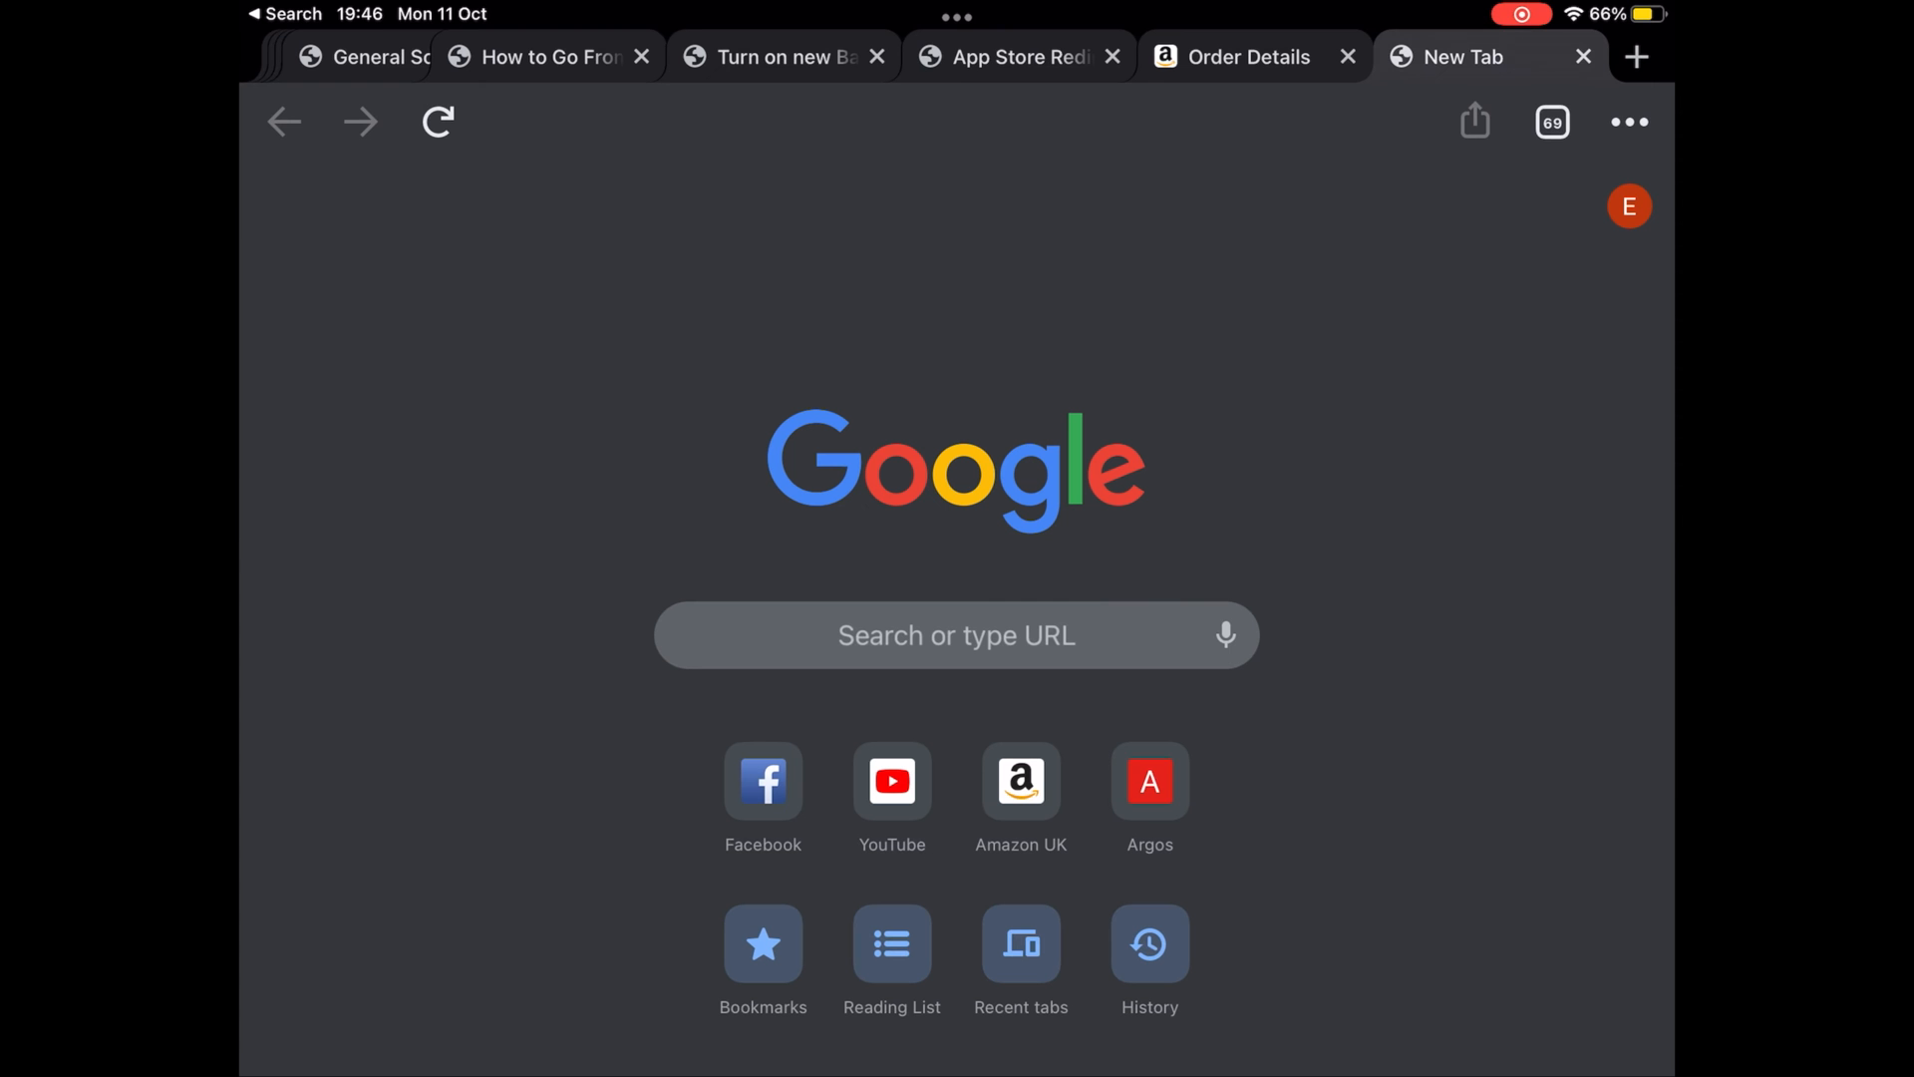
- Reach Chrome's Settings through the three-dot menu on the new tab page
{"action": "left_click", "coordinate": [1627, 121]}
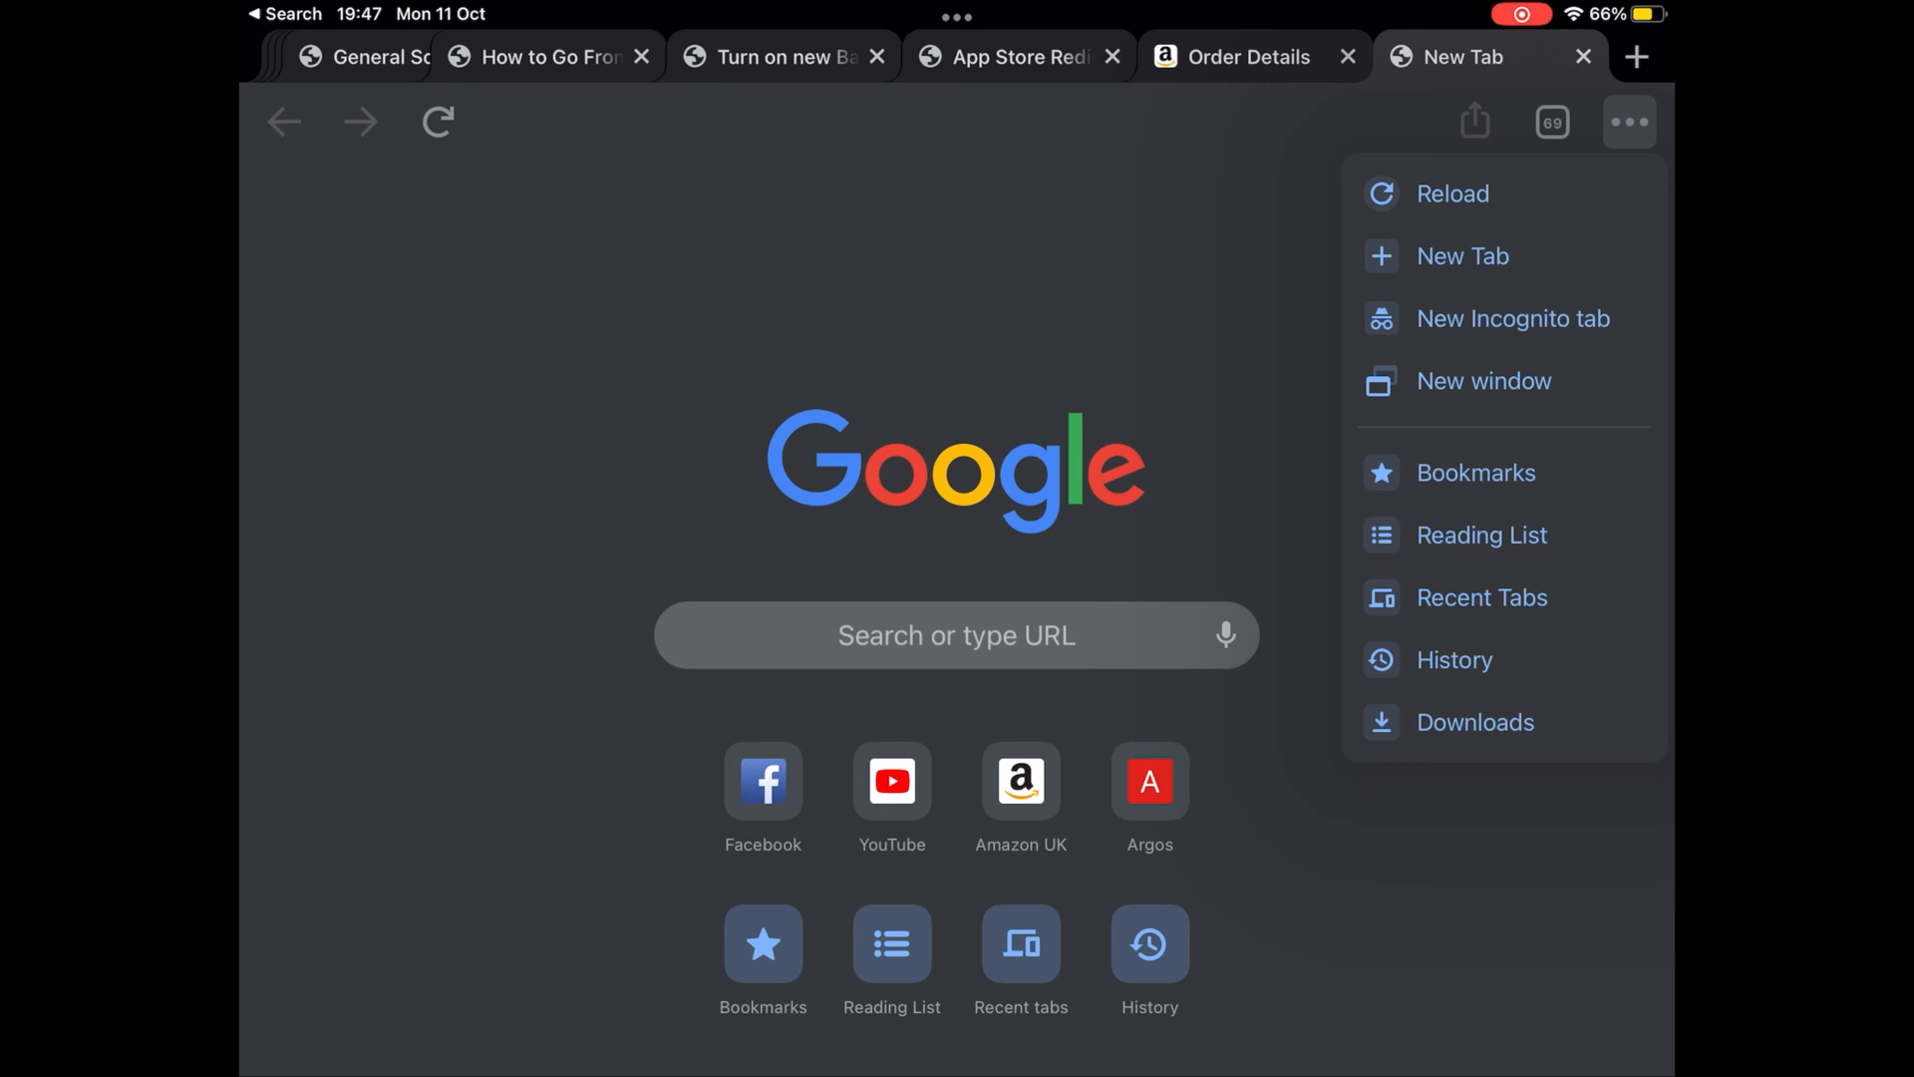
{"action": "scroll", "scroll_direction": "down", "scroll_amount": 3}
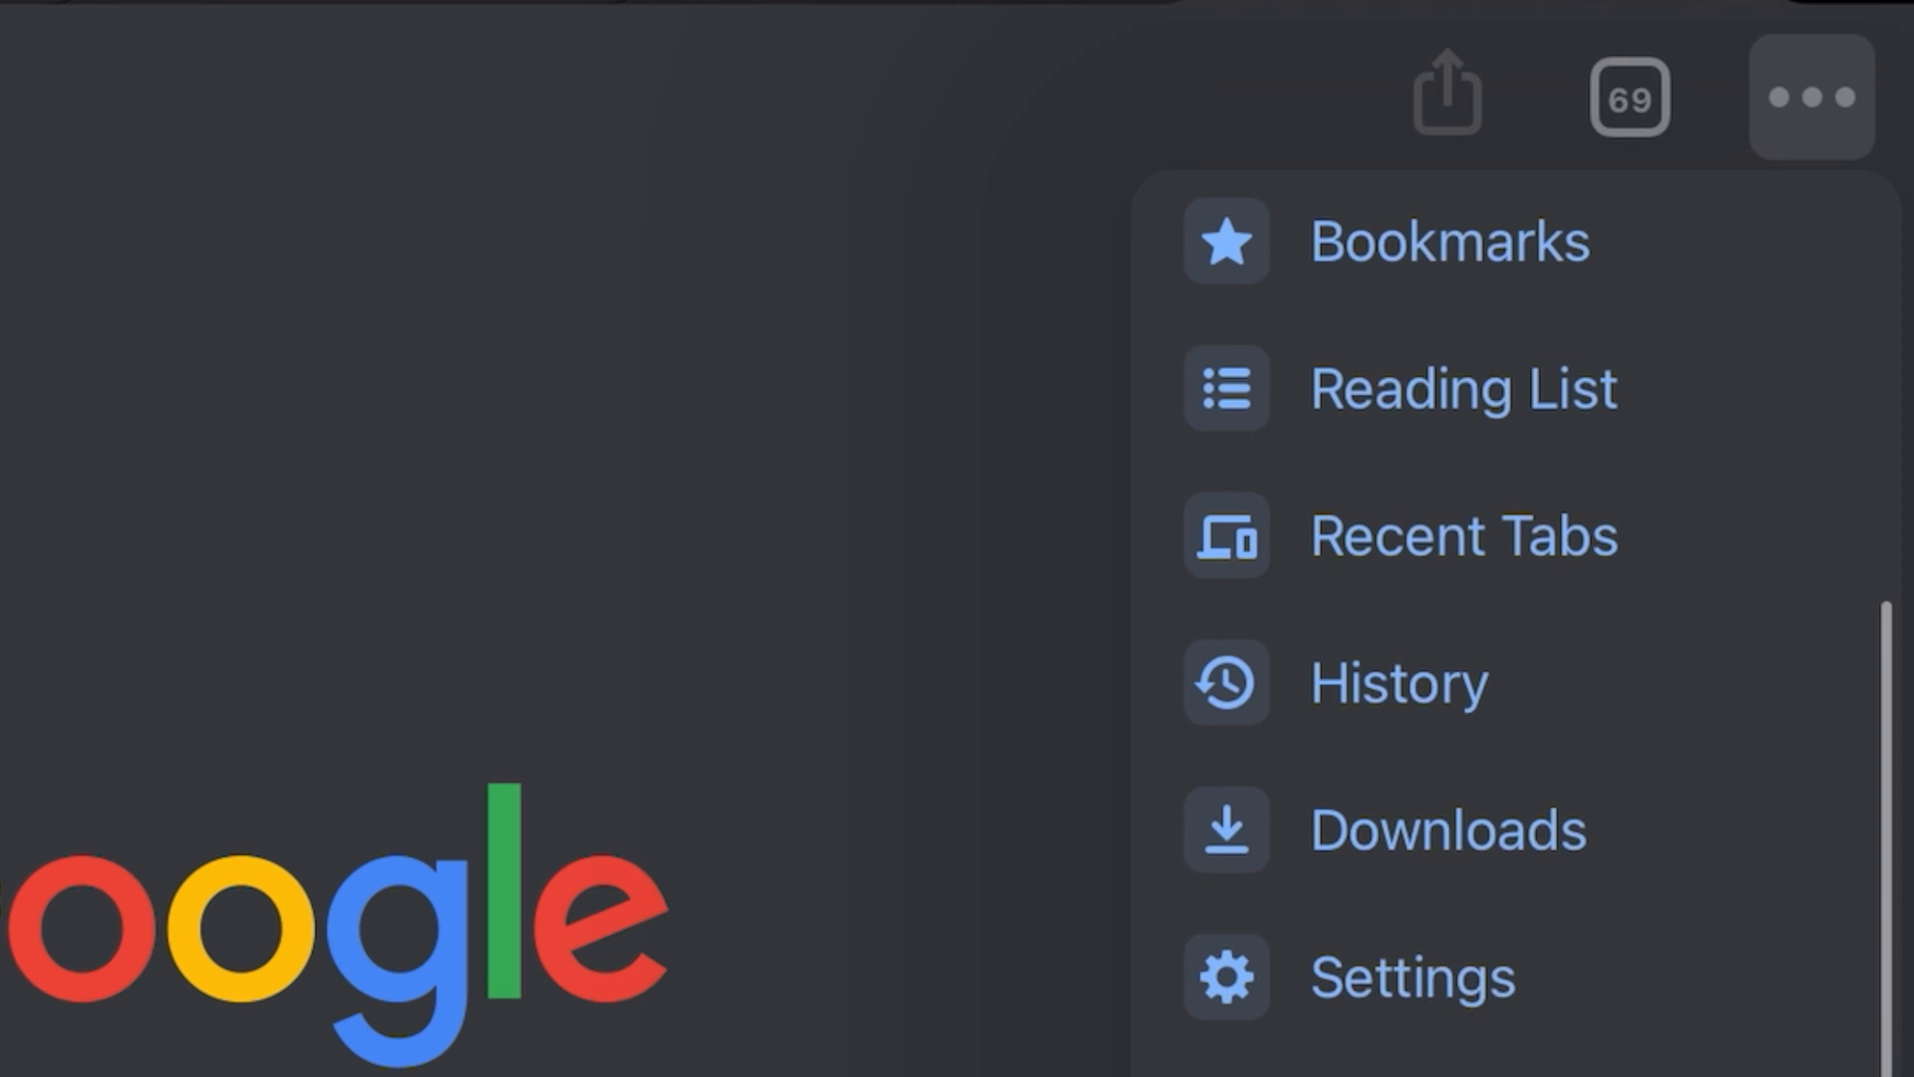
{"action": "left_click", "coordinate": [1400, 977]}
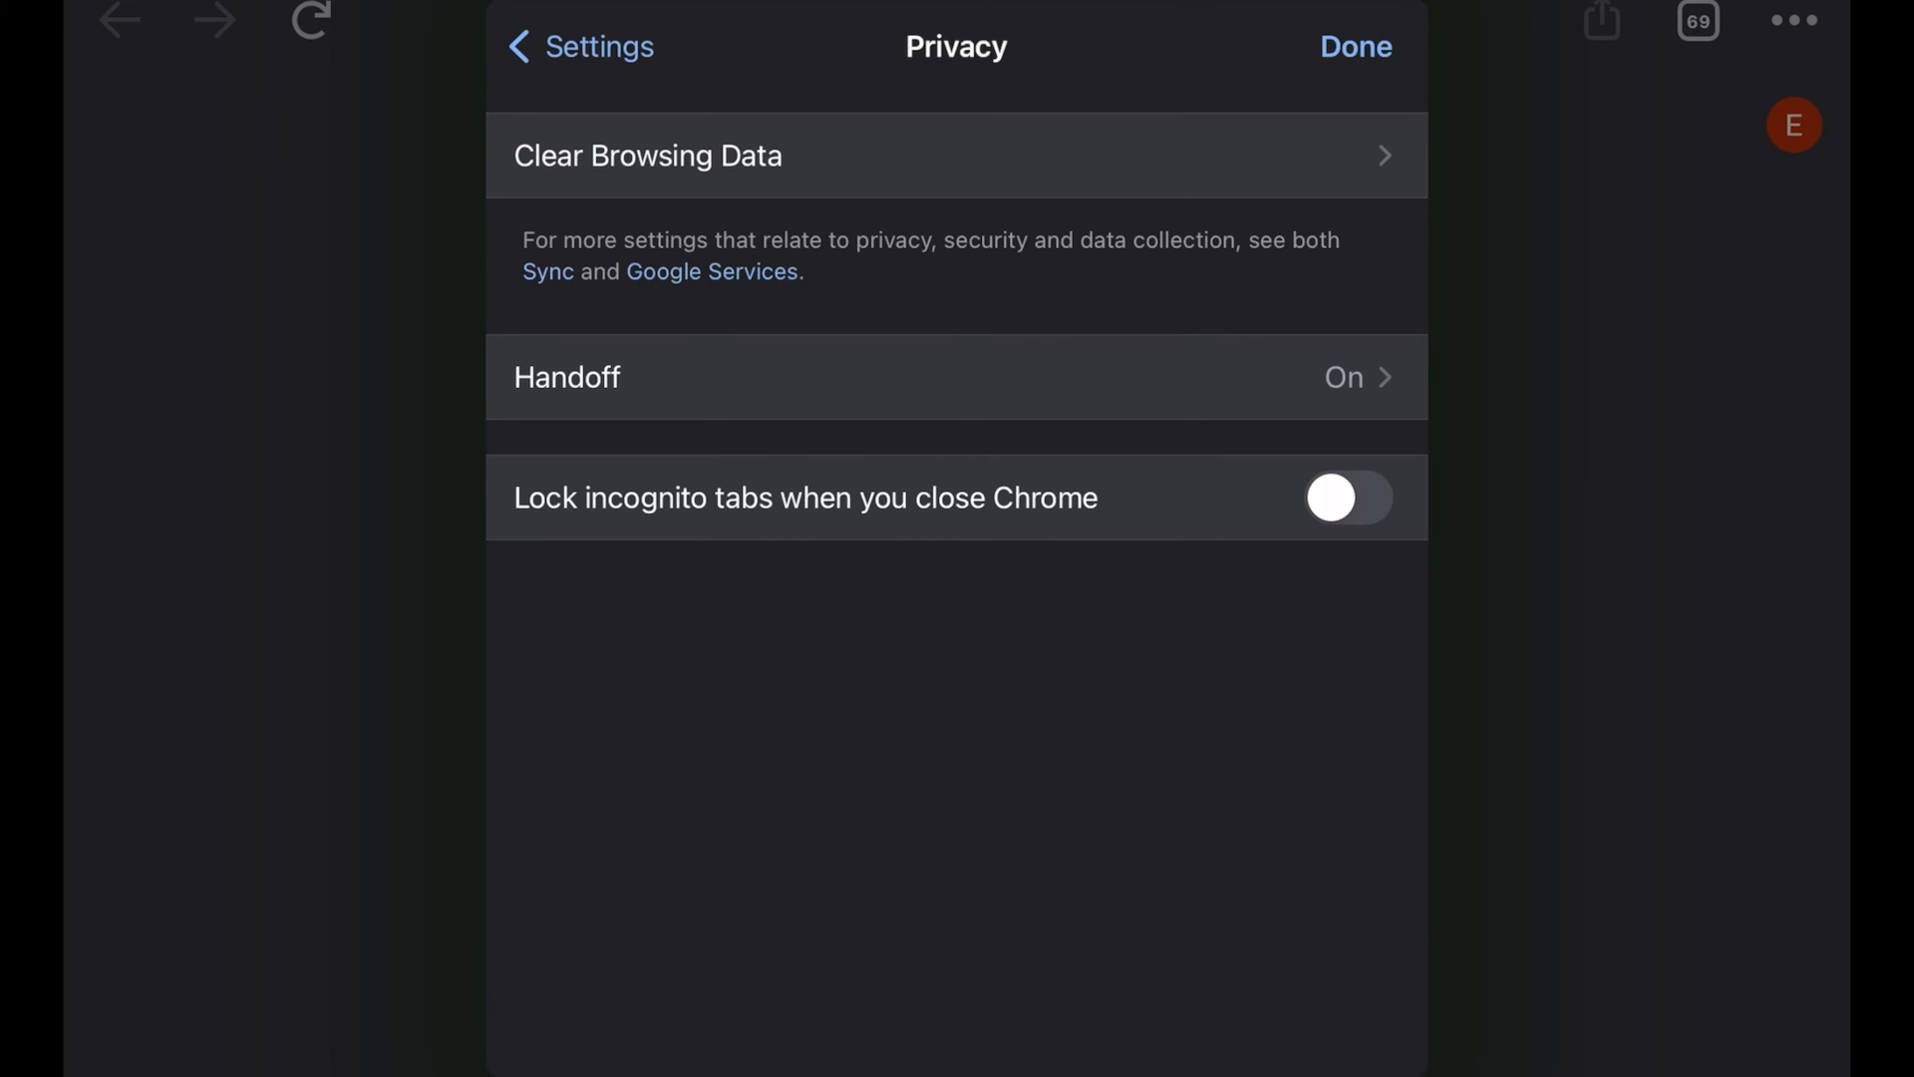
- Reach the Clear Browsing Data screen from the Privacy settings
{"action": "left_click", "coordinate": [648, 156]}
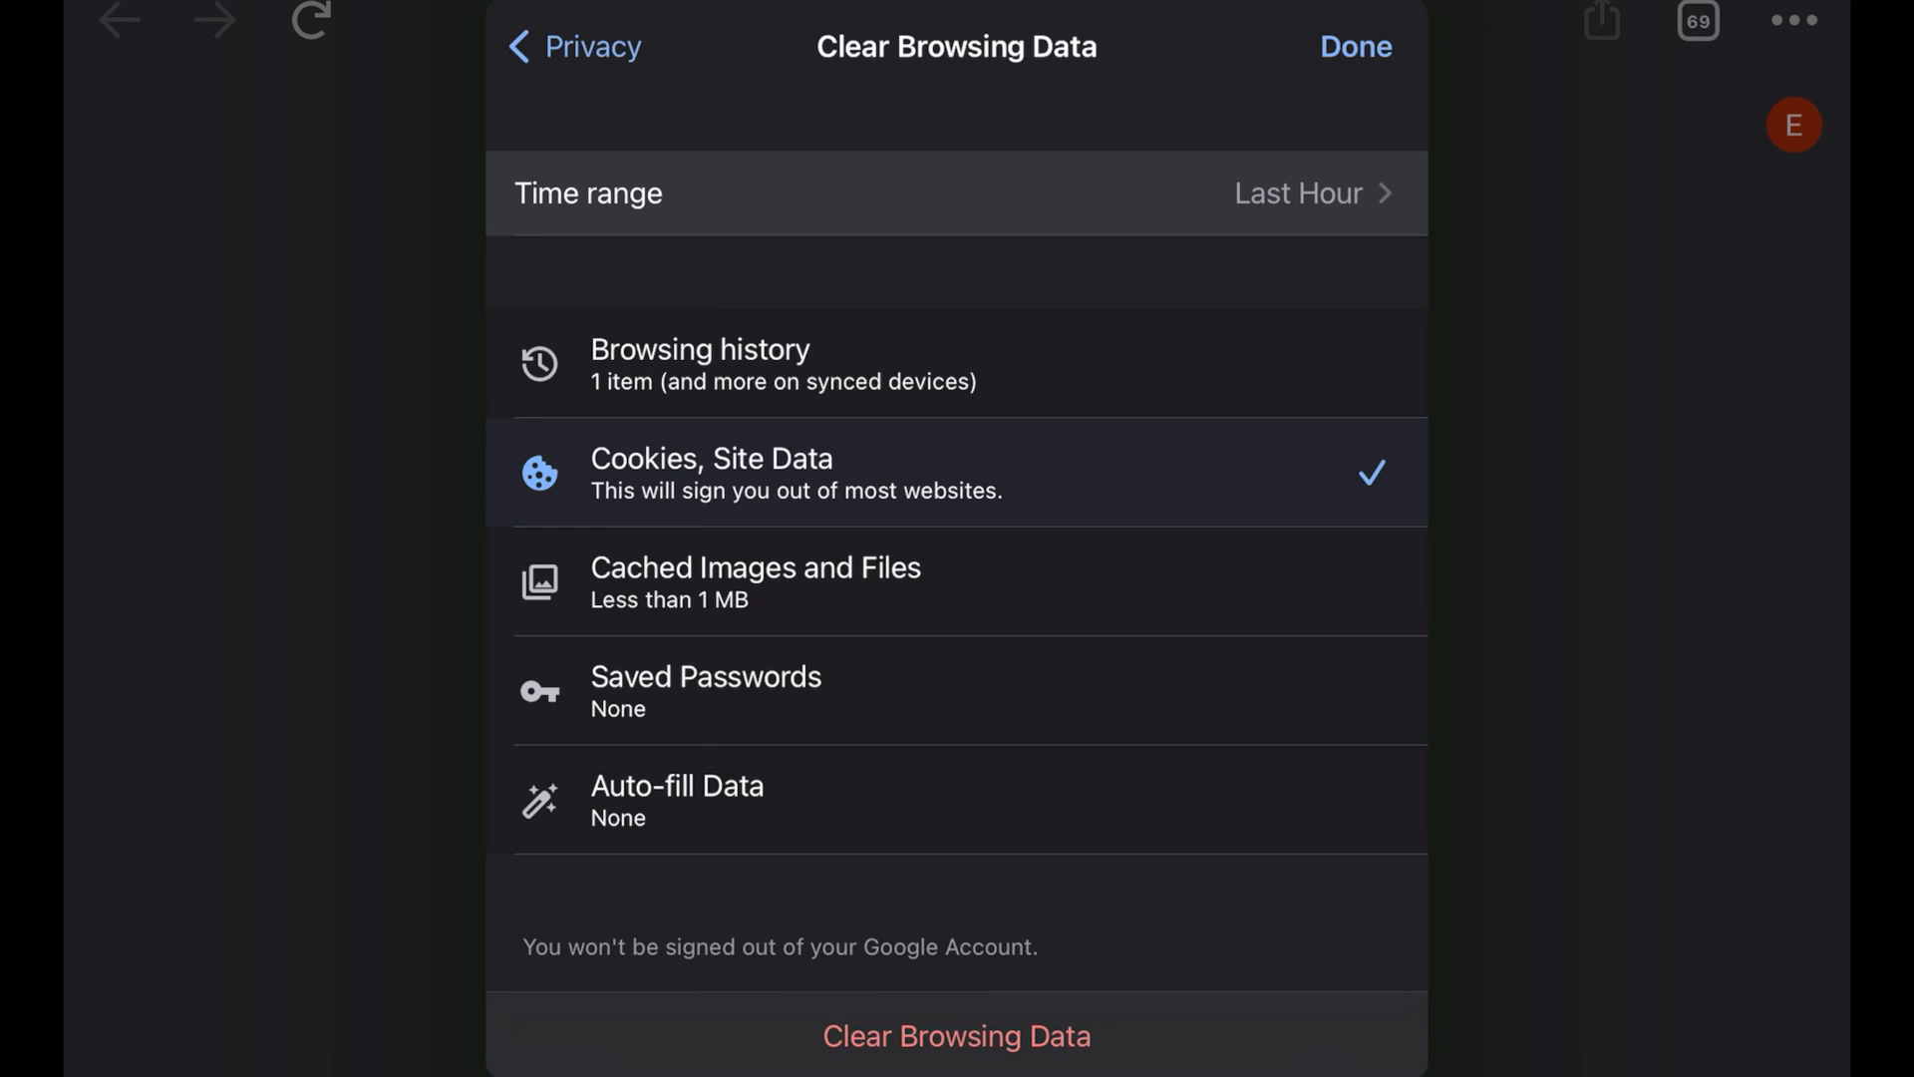
- Clear cookies and site data for the last hour and confirm the removal
{"action": "left_click", "coordinate": [958, 1035]}
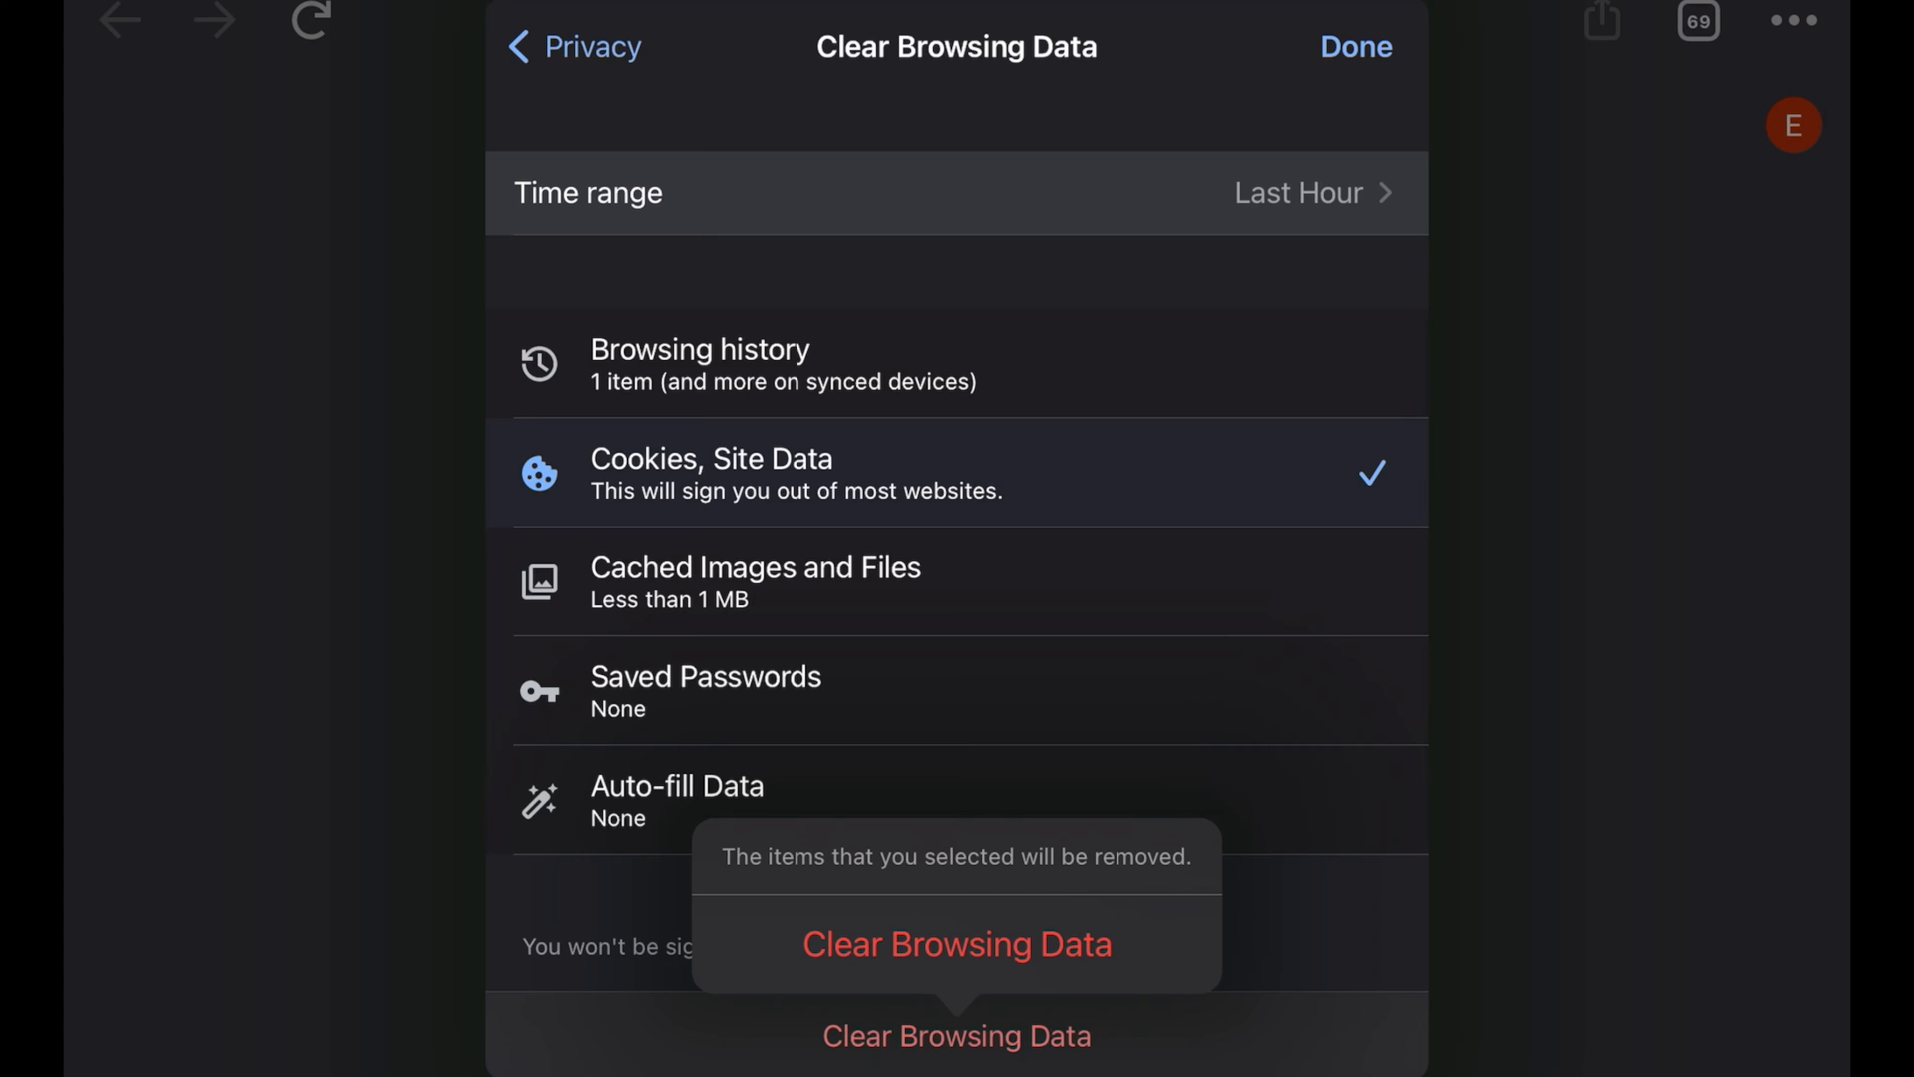
{"action": "left_click", "coordinate": [957, 945]}
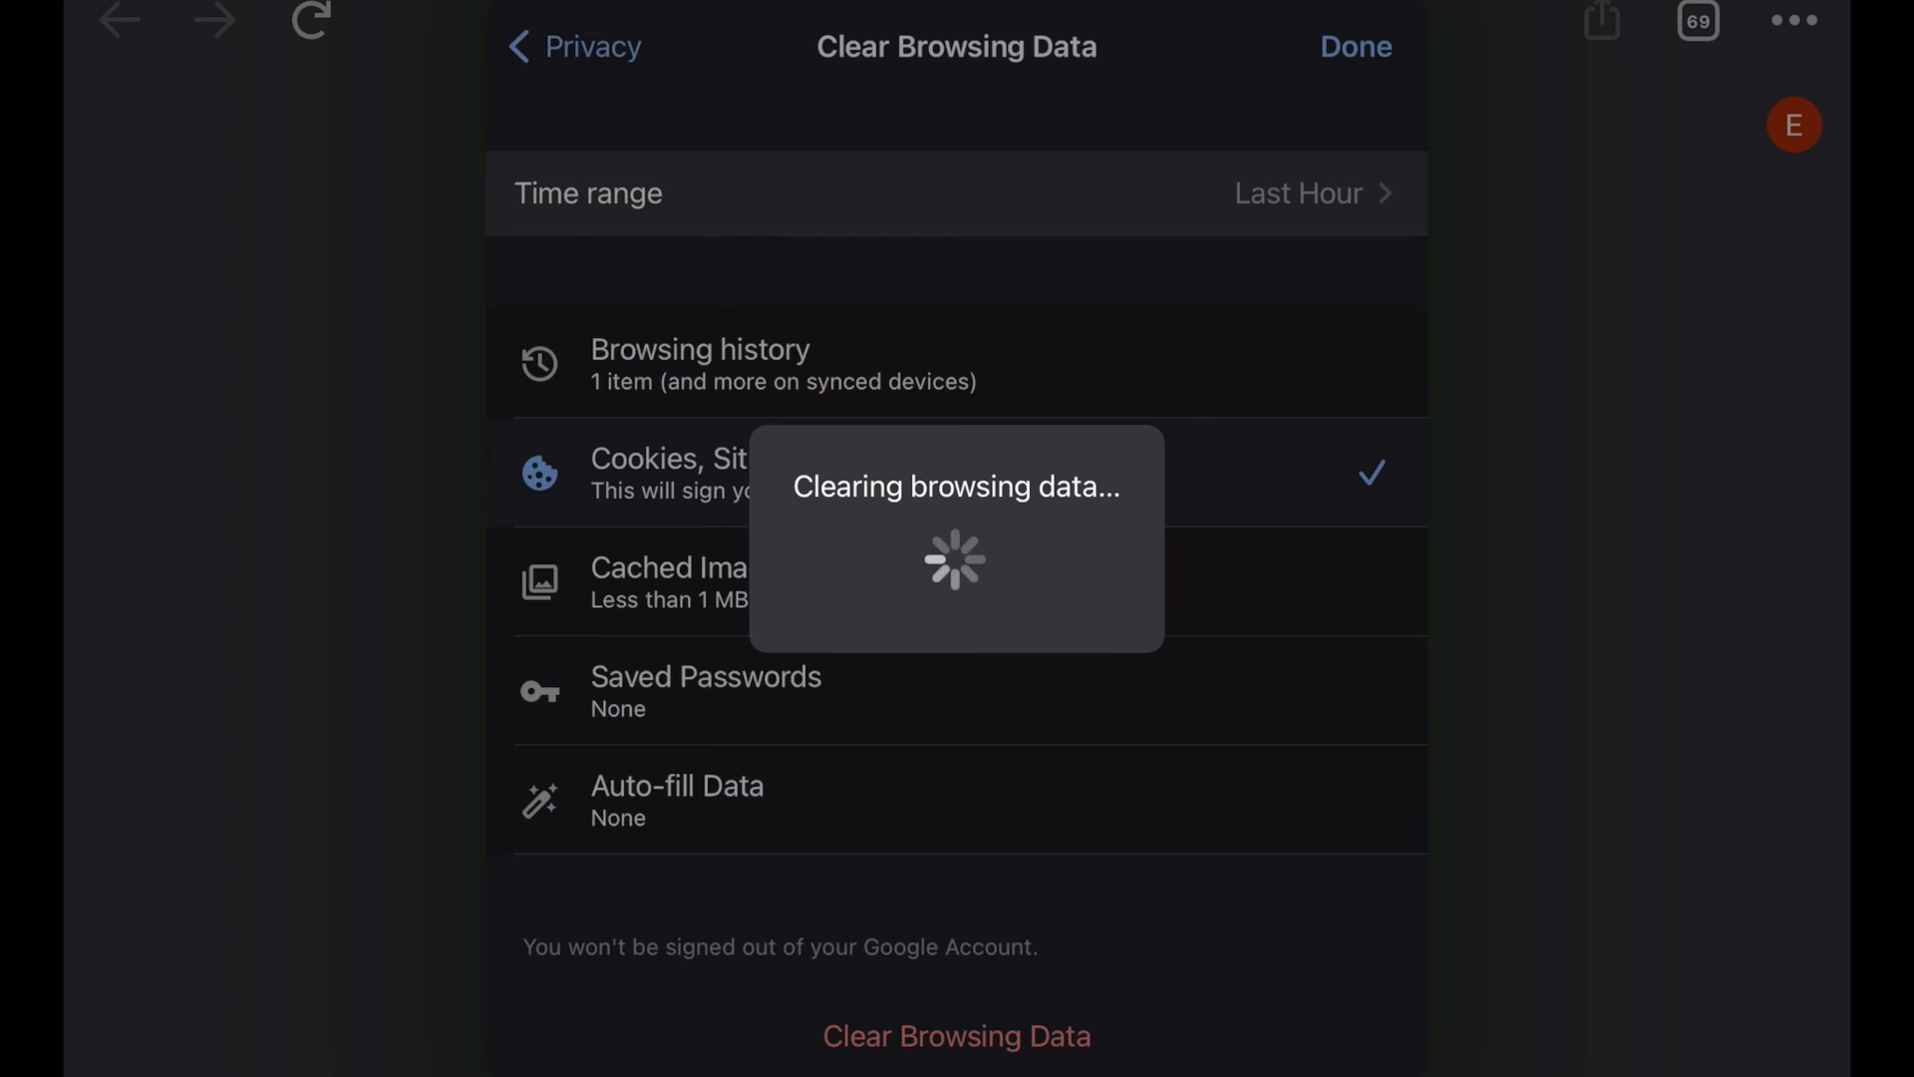